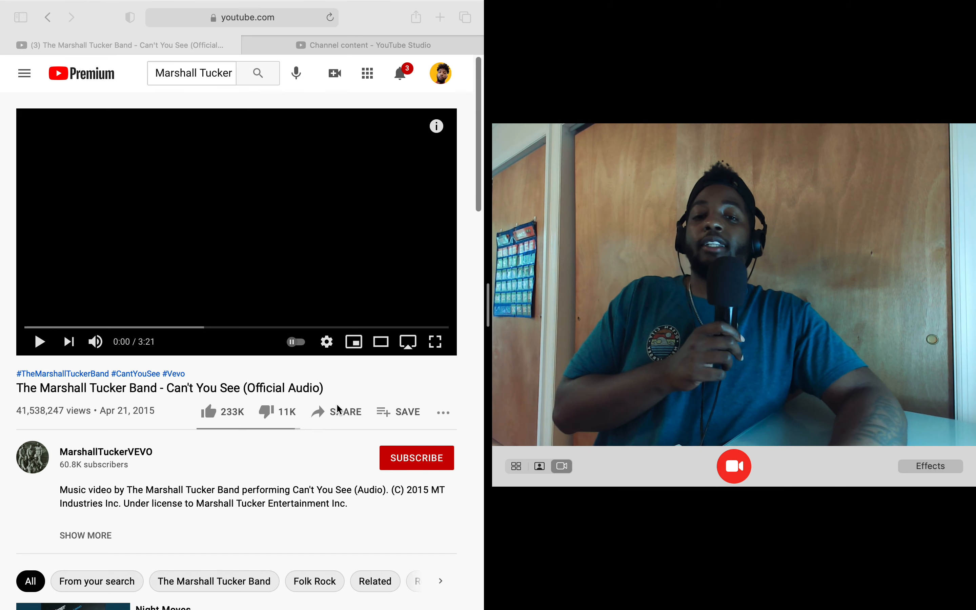
Play the 'Can't You See' video and select the band name in its title
click(39, 341)
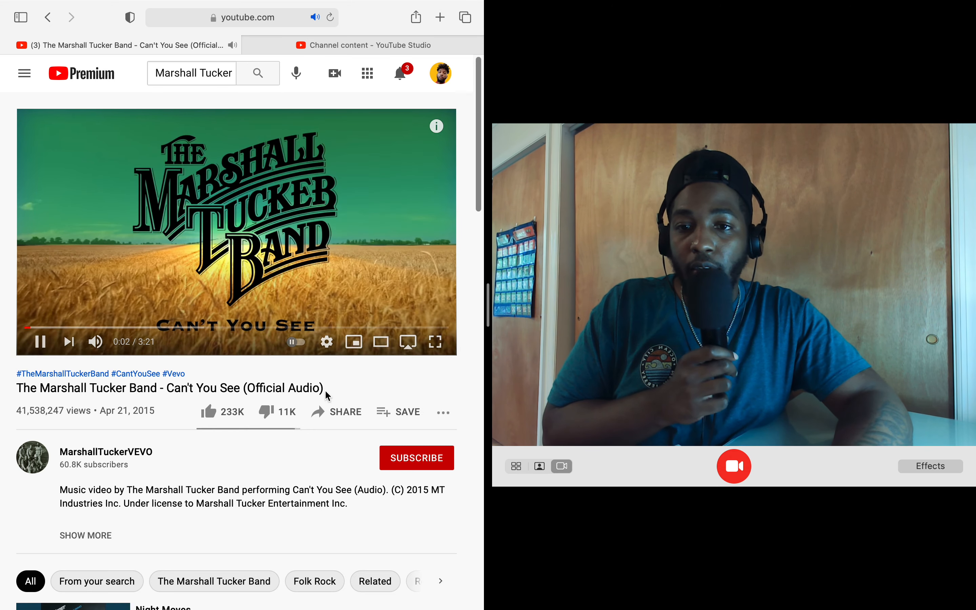
mouse_move(354, 342)
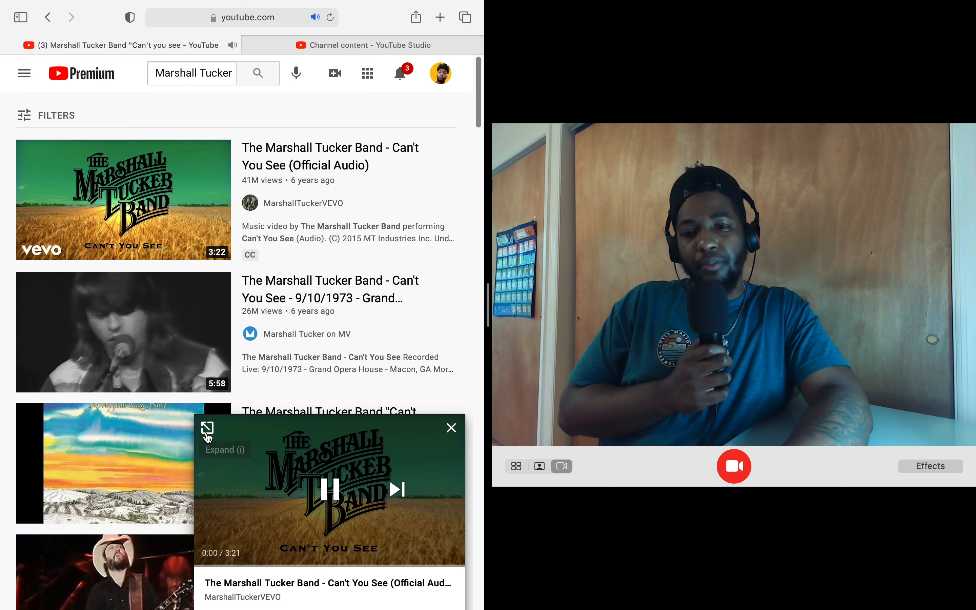
click(208, 429)
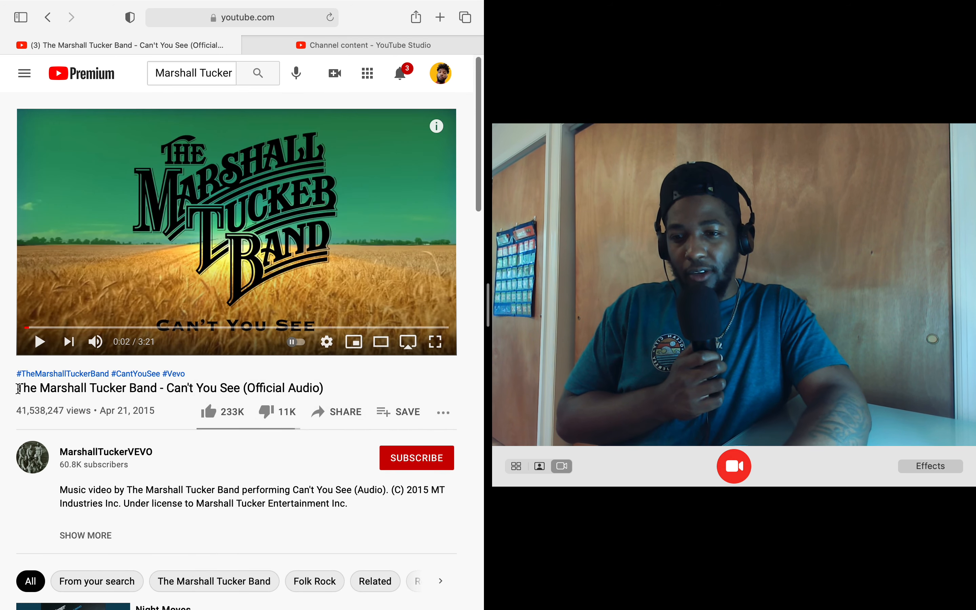
double_click(86, 388)
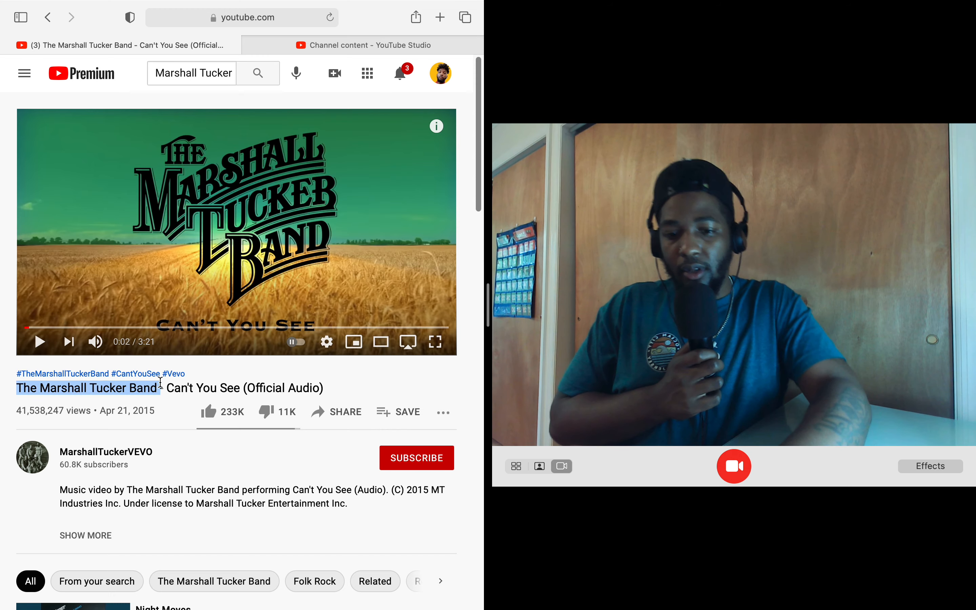
Search Studio channel content for The Marshall Tucker Band, find no videos, and return to the song page
click(363, 45)
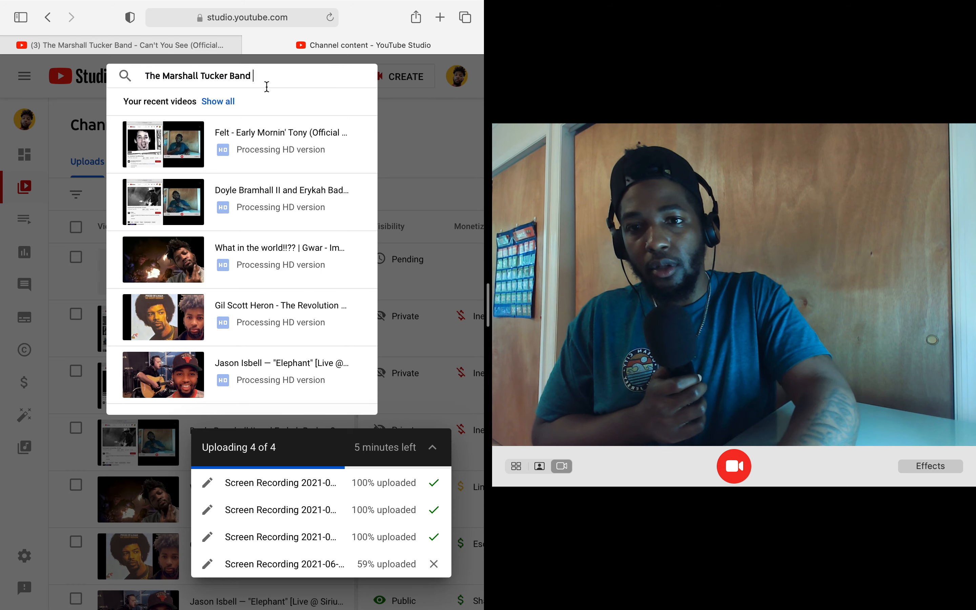
key(Return)
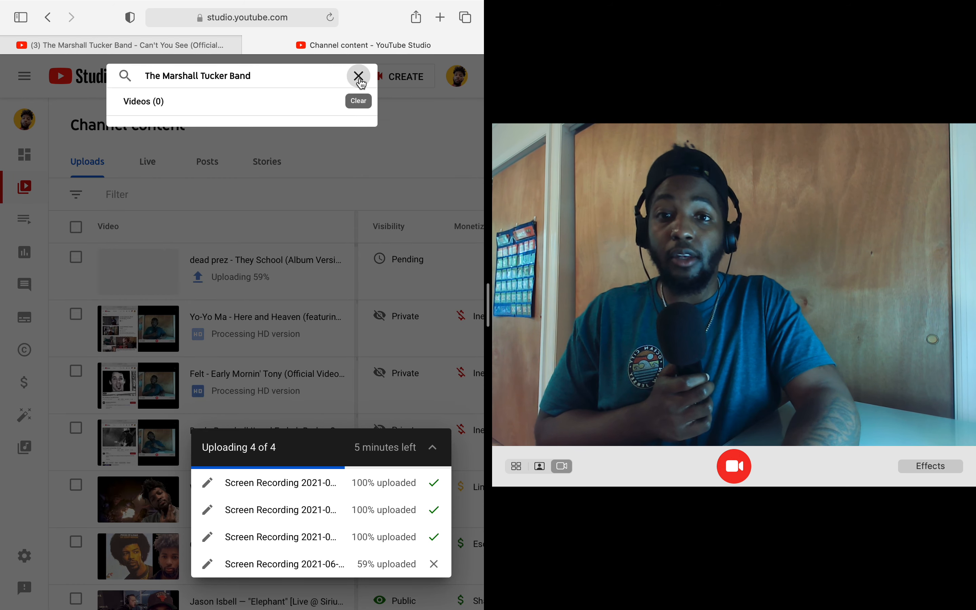
click(118, 45)
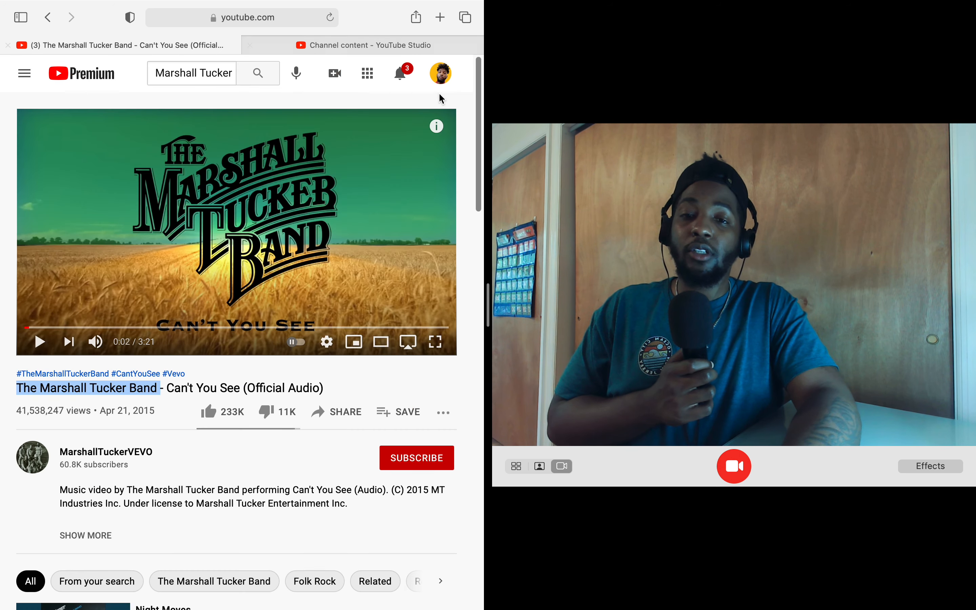